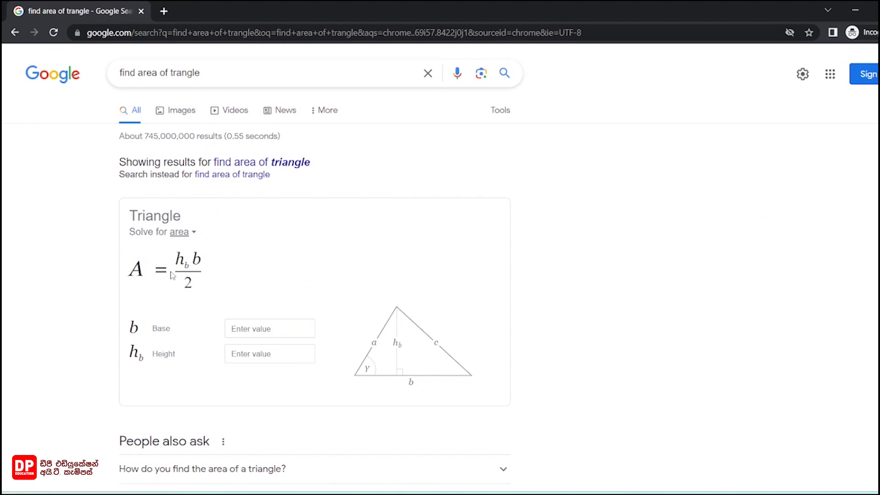
{"action": "mouse_move", "coordinate": [205, 283]}
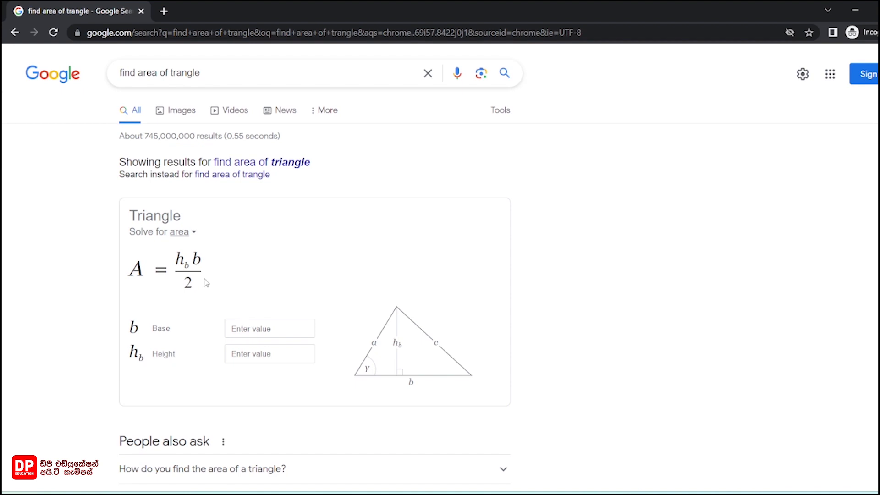
{"action": "mouse_move", "coordinate": [362, 379]}
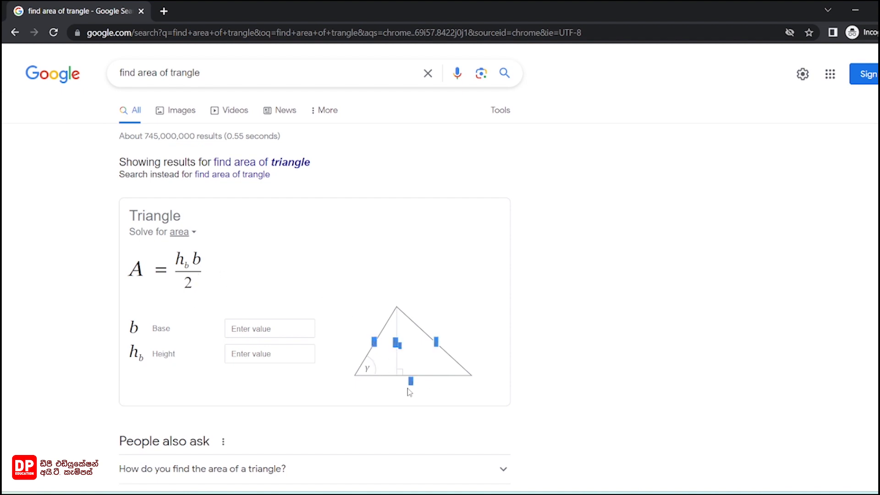
{"action": "mouse_move", "coordinate": [394, 330]}
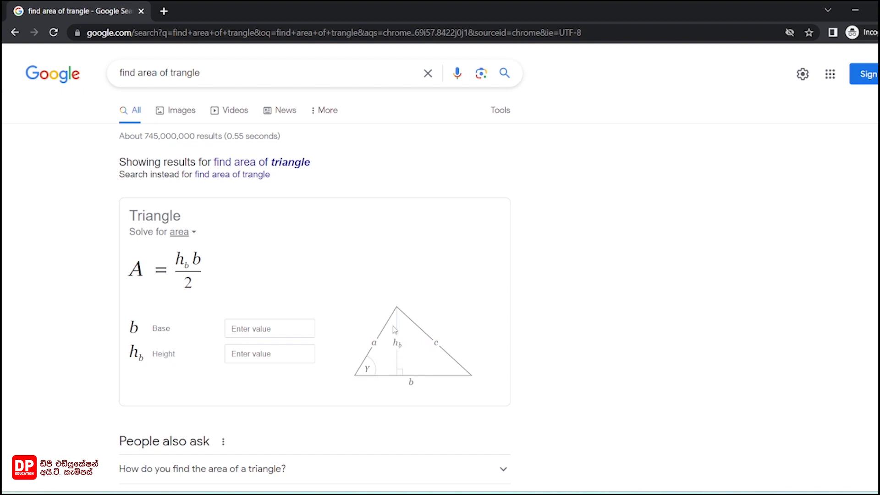
{"action": "mouse_move", "coordinate": [397, 318]}
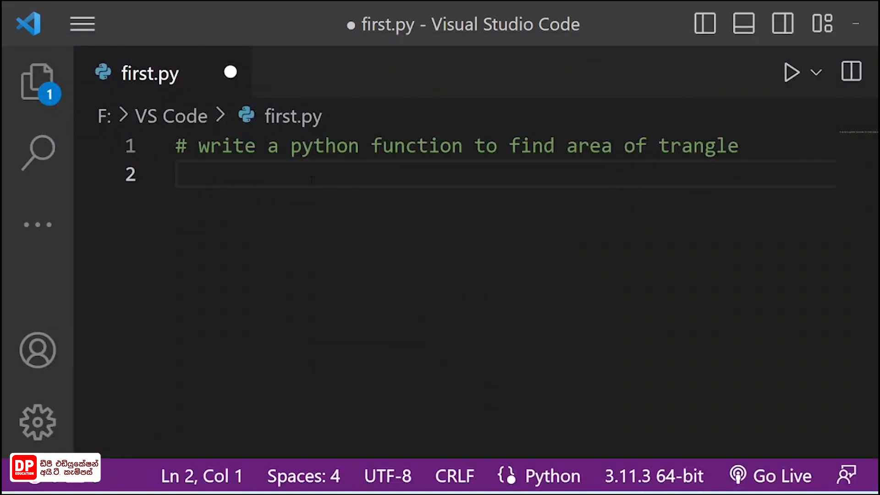
- Write def area(base, height): with an indented print(0.5*base*height) in first.py
{"action": "type", "text": "def"}
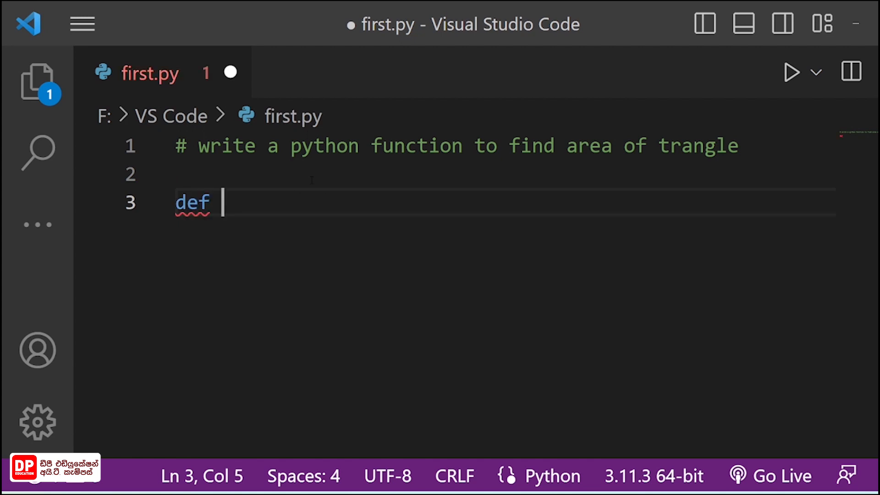
{"action": "type", "text": "area()"}
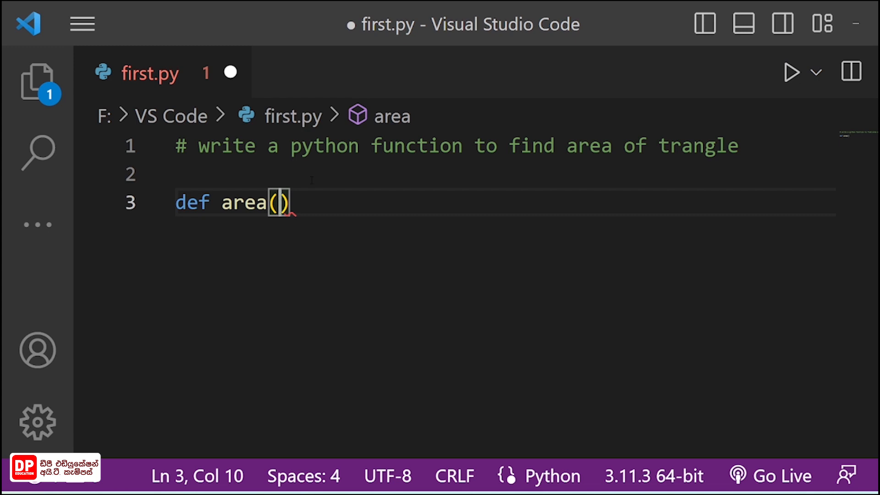
{"action": "type", "text": "base,"}
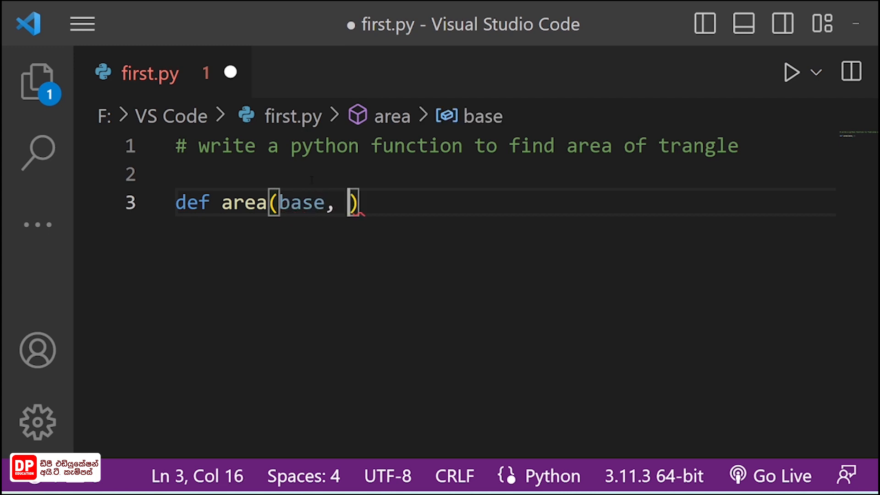
{"action": "type", "text": "heigh"}
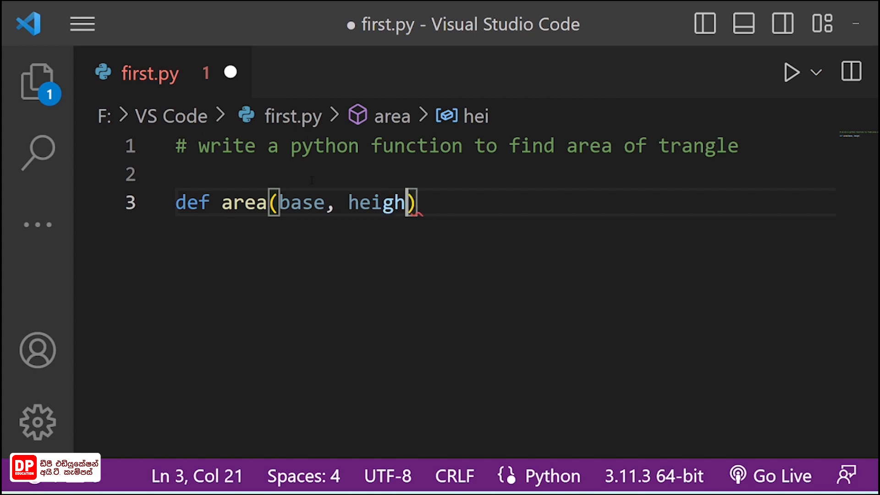
{"action": "type", "text": "t):"}
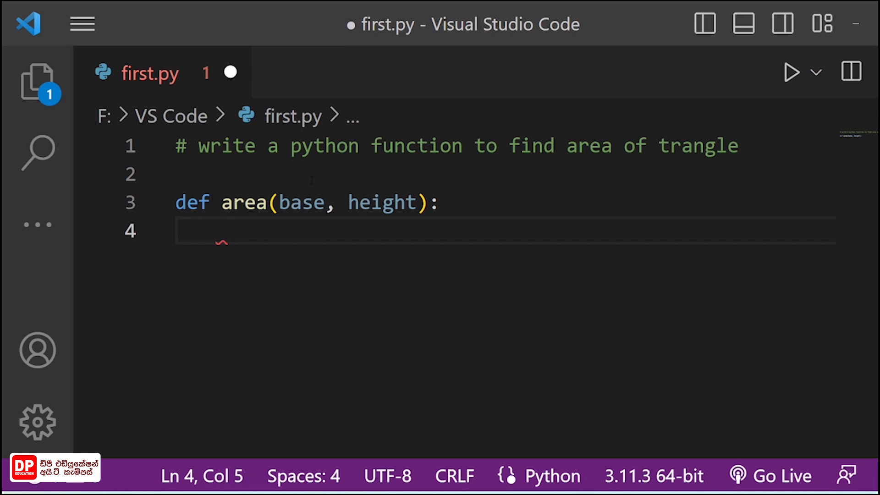
{"action": "type", "text": "print()"}
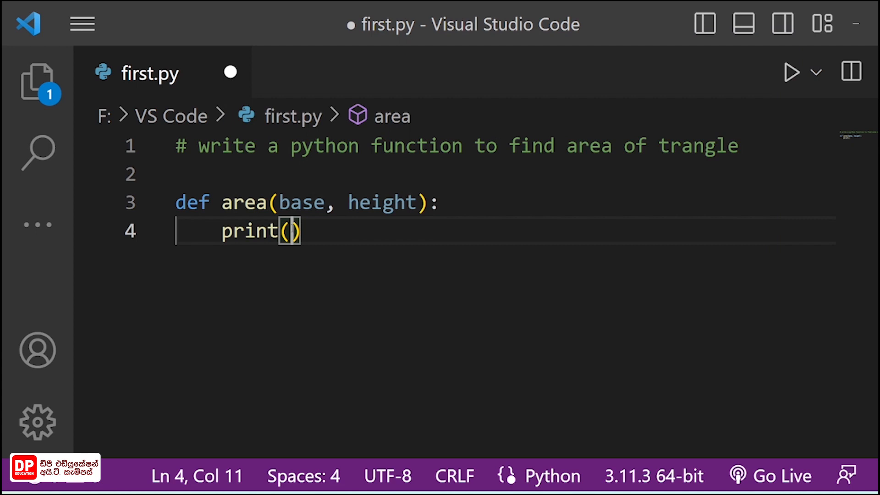
{"action": "type", "text": "0.5"}
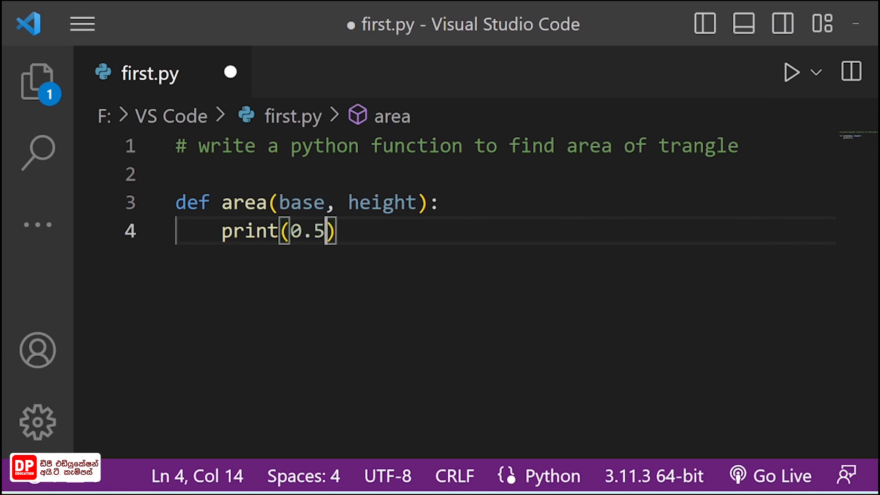
{"action": "type", "text": "*base*"}
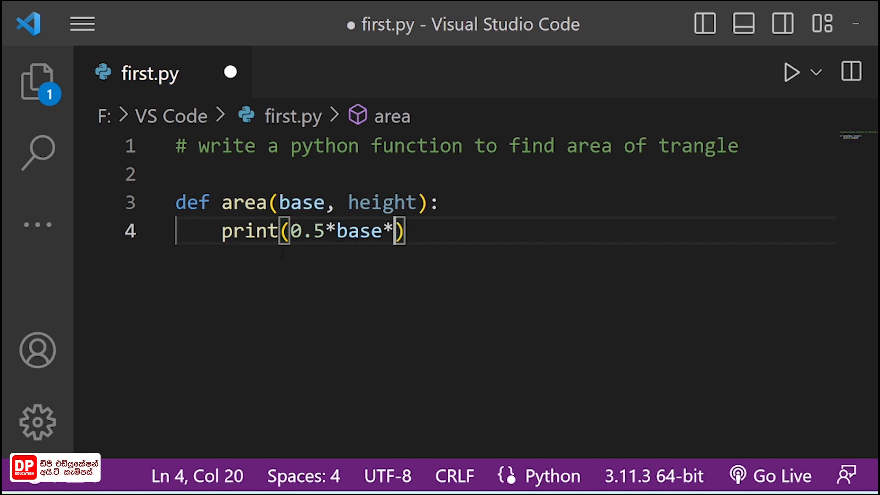
{"action": "type", "text": "height"}
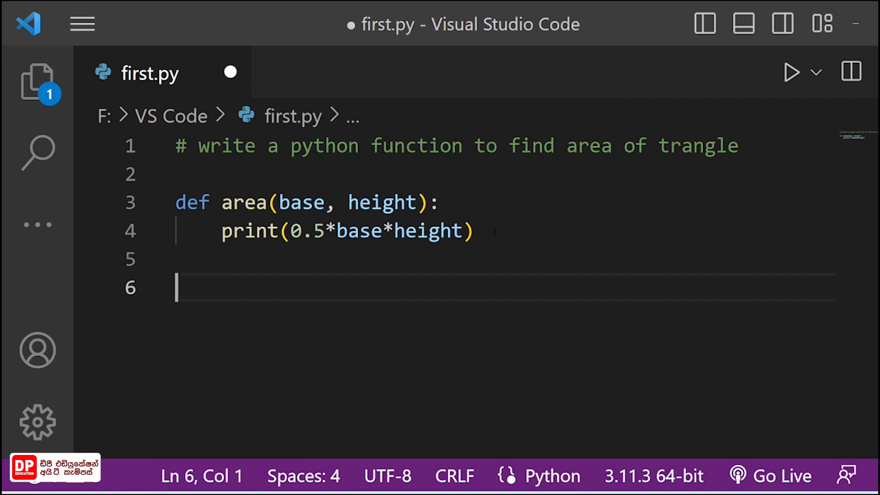
- Add the call area(5,8) on line 6
{"action": "type", "text": "area()"}
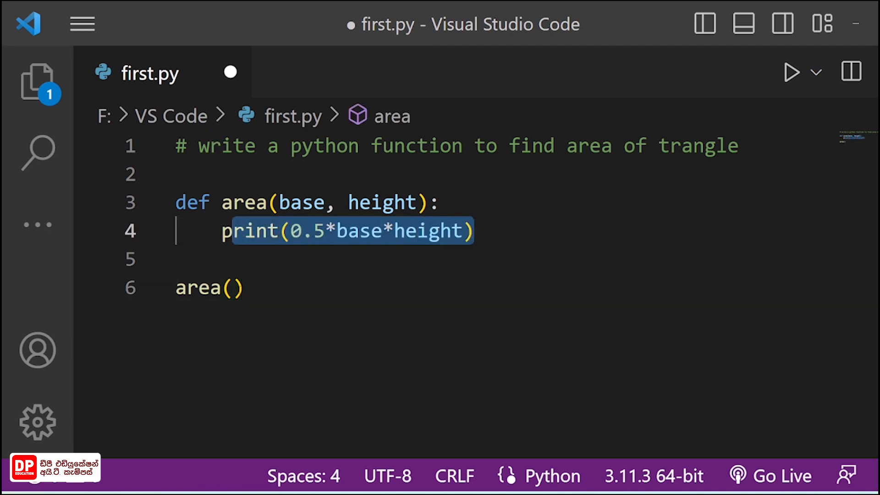
{"action": "double_click", "coordinate": [200, 287]}
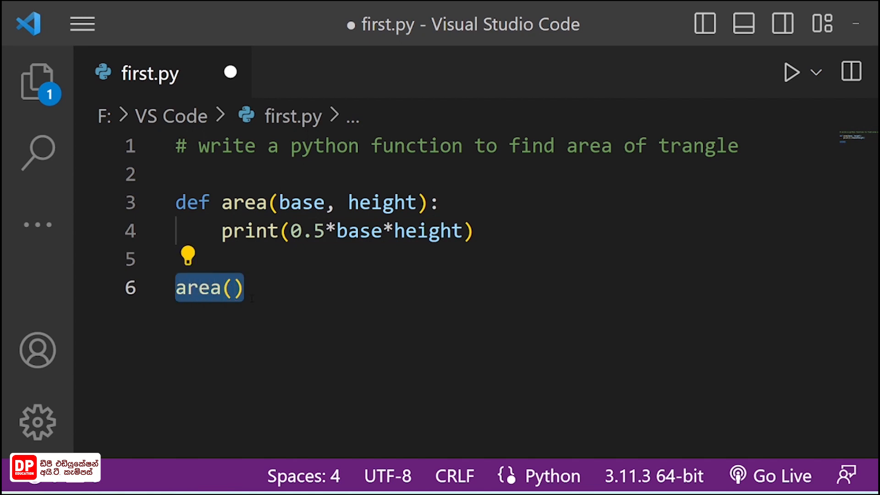
{"action": "left_click", "coordinate": [241, 288]}
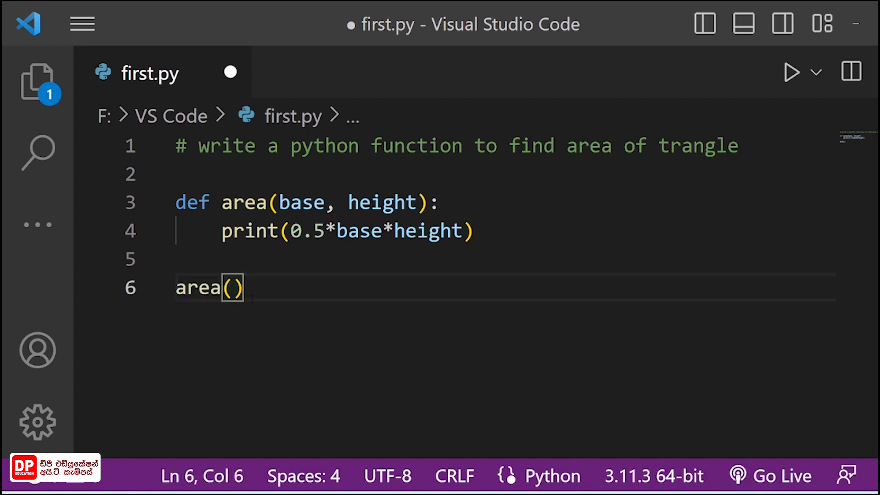
{"action": "type", "text": "5,"}
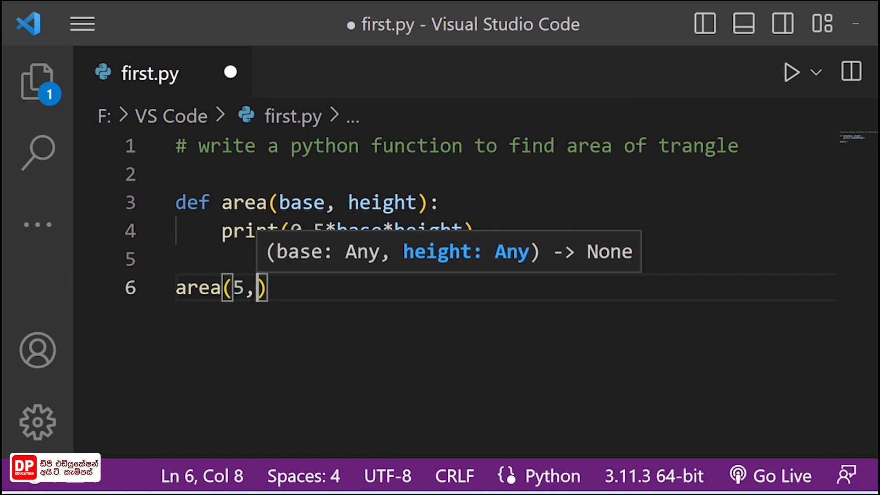
{"action": "type", "text": "8"}
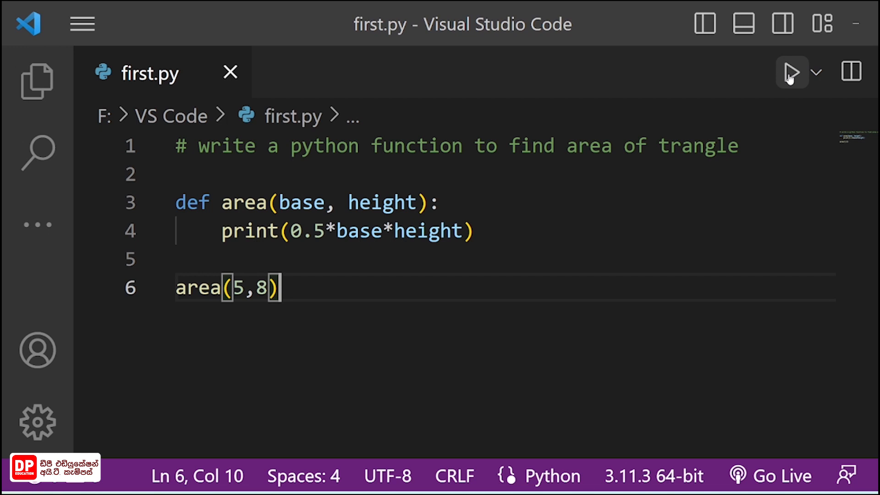
- Run first.py to print 20.0, then hide the terminal panel
{"action": "left_click", "coordinate": [791, 72]}
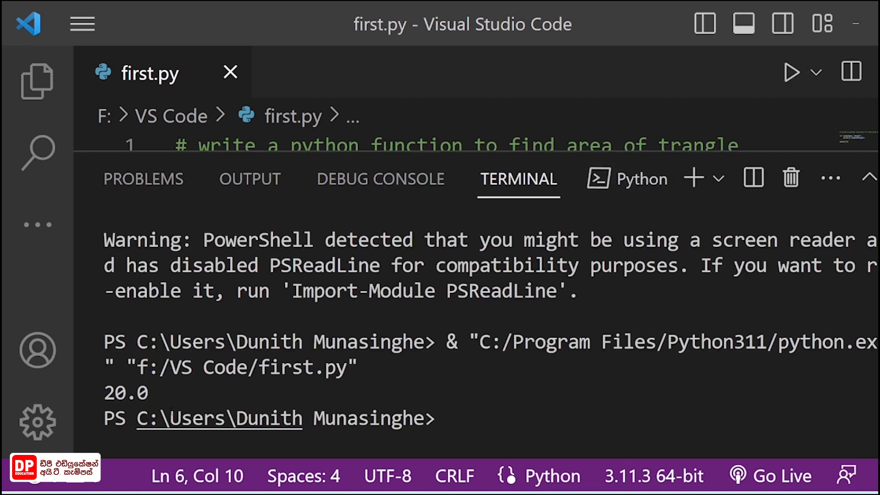
{"action": "double_click", "coordinate": [128, 392]}
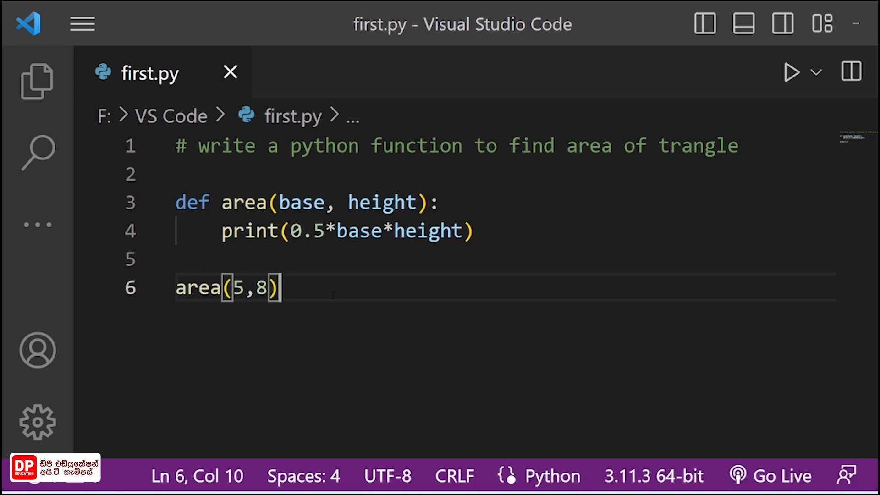
- Type area(height=8, base=4) on line 7, fixing the mistyped partial word
{"action": "type", "text": "area("}
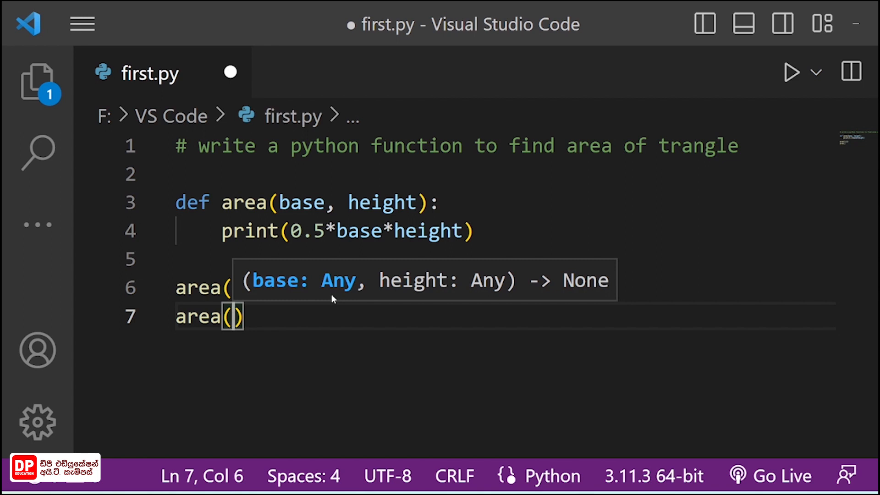
{"action": "type", "text": "height="}
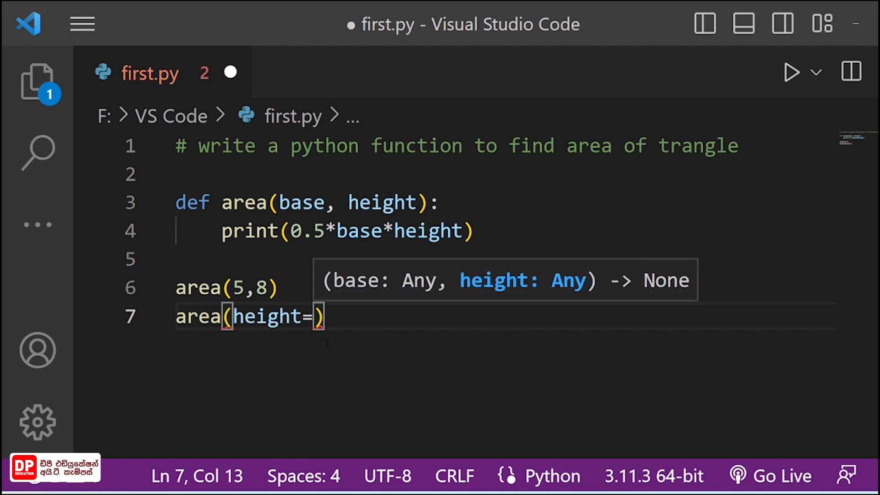
{"action": "type", "text": "8,"}
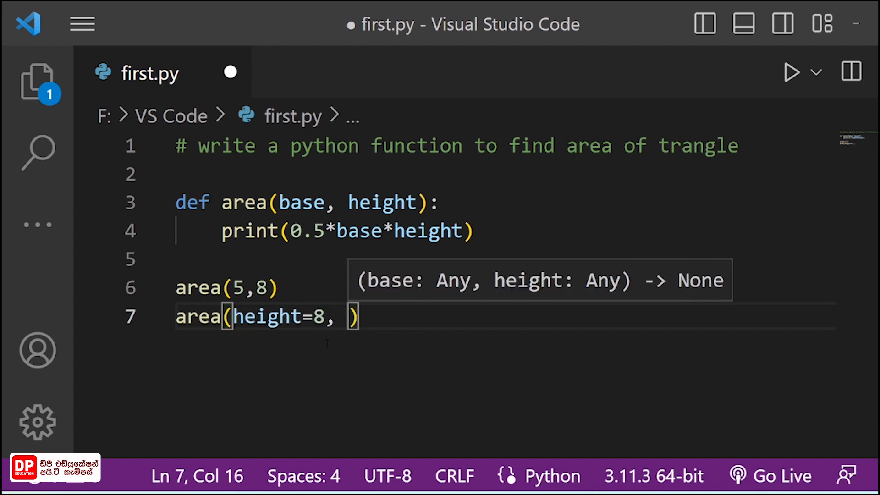
{"action": "type", "text": "rea"}
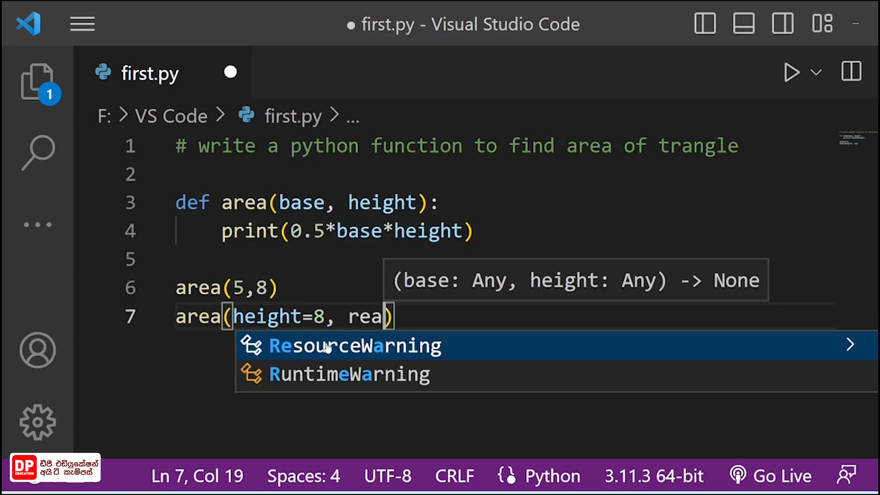
{"action": "key", "text": "BackSpace"}
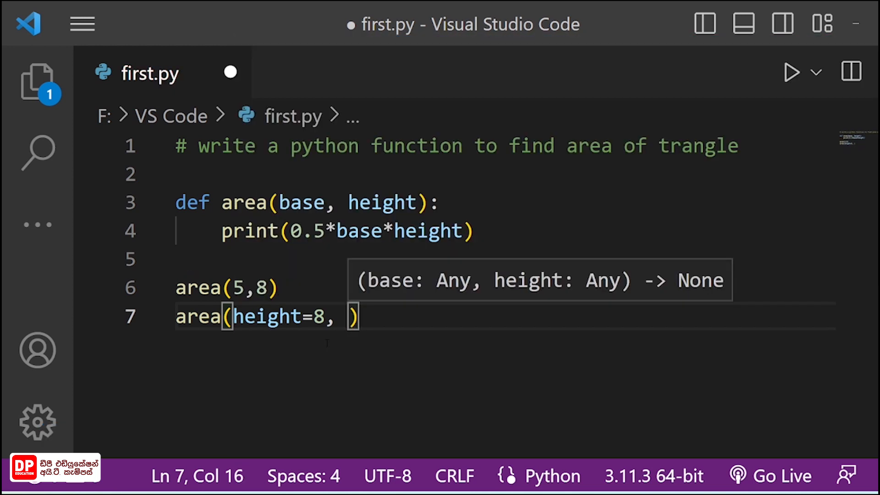
{"action": "type", "text": "base="}
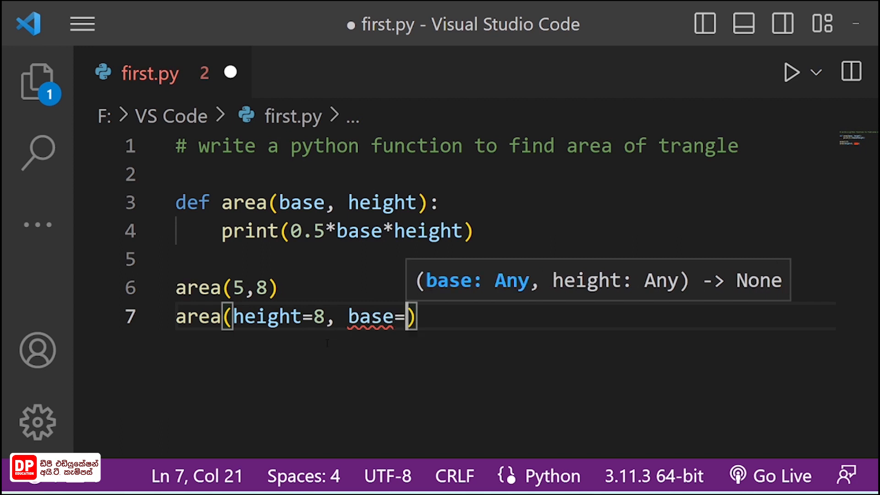
{"action": "type", "text": "4"}
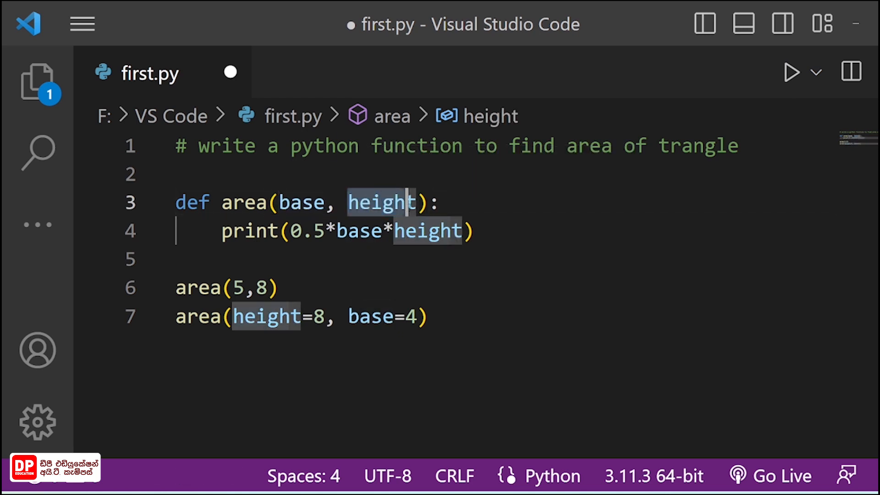
{"action": "mouse_move", "coordinate": [791, 72]}
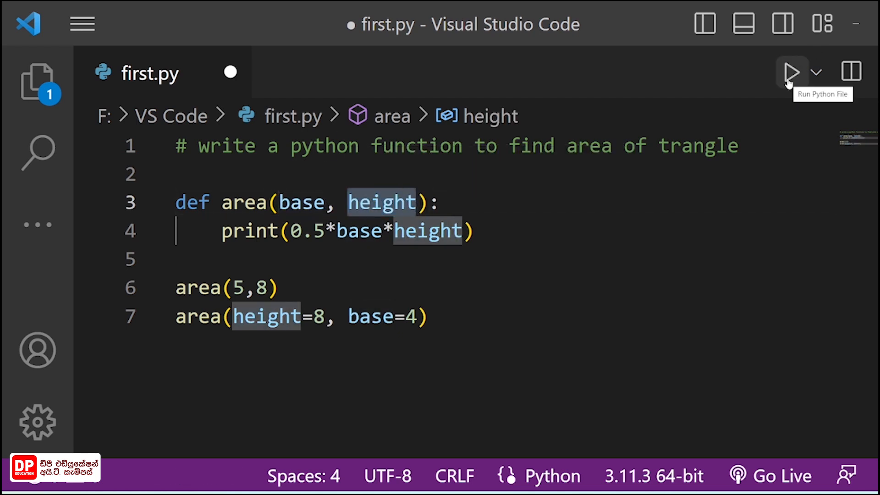
- Run first.py to print 20.0 and 16.0, then hide the terminal and return to the code
{"action": "left_click", "coordinate": [791, 72]}
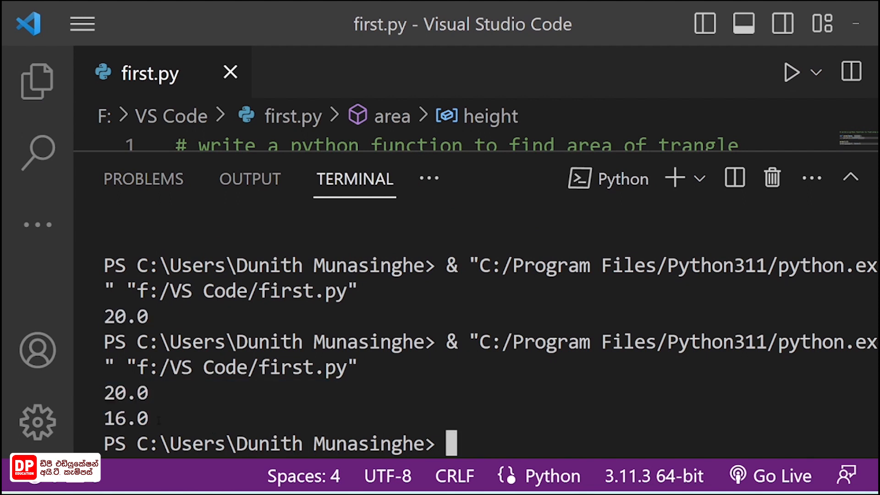
{"action": "double_click", "coordinate": [126, 418]}
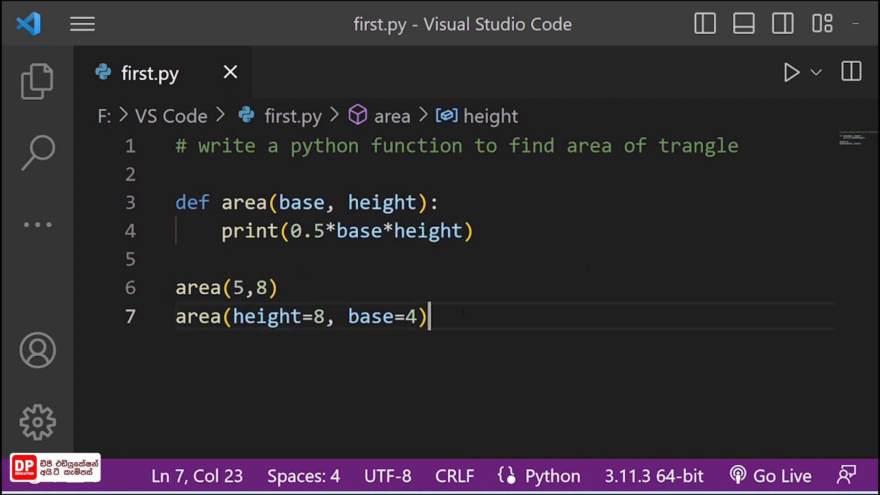
{"action": "left_click", "coordinate": [423, 315]}
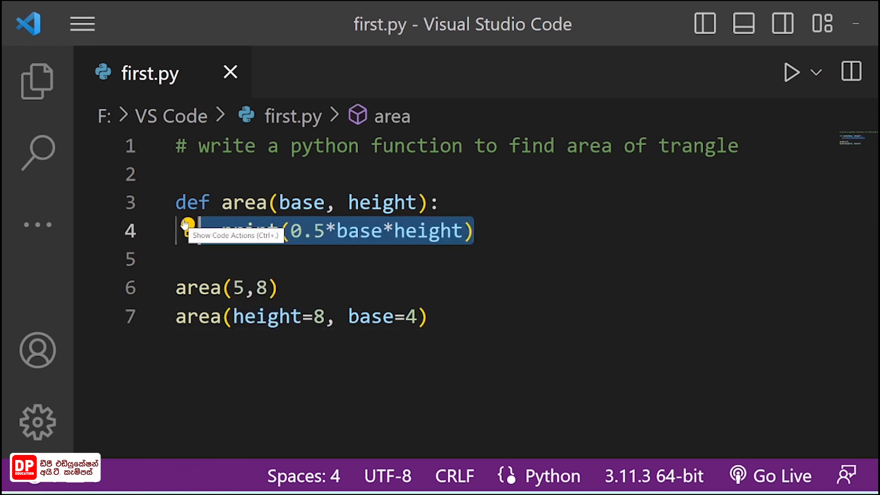
{"action": "left_click", "coordinate": [264, 288]}
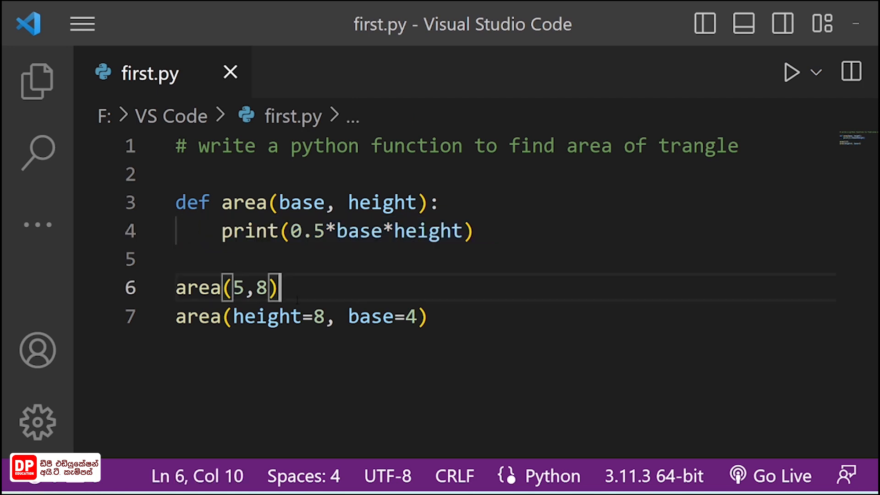